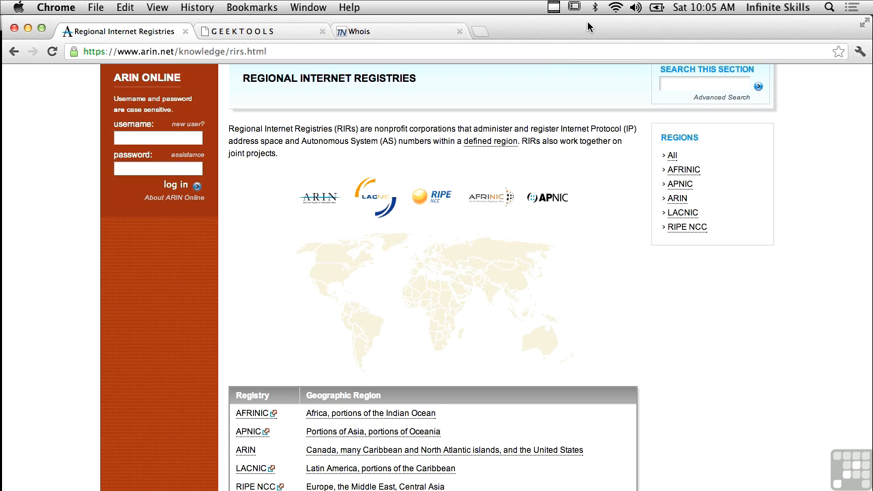
{"action": "mouse_move", "coordinate": [316, 127]}
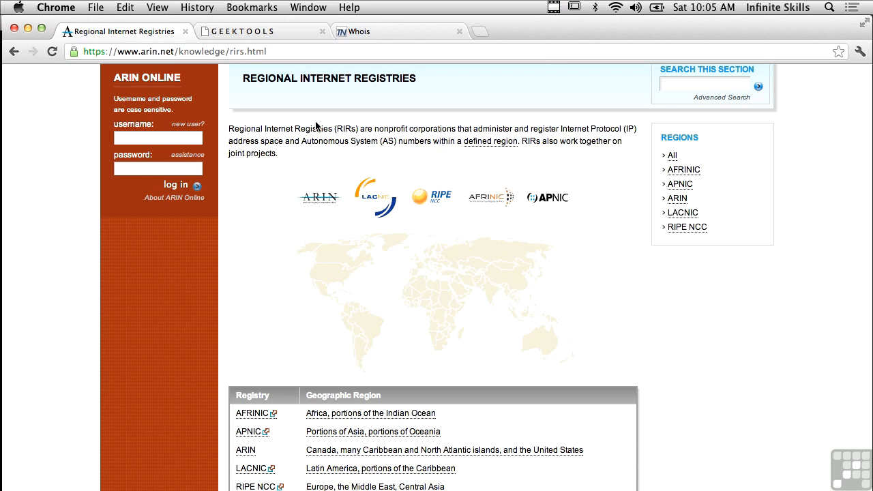
{"action": "mouse_move", "coordinate": [271, 136]}
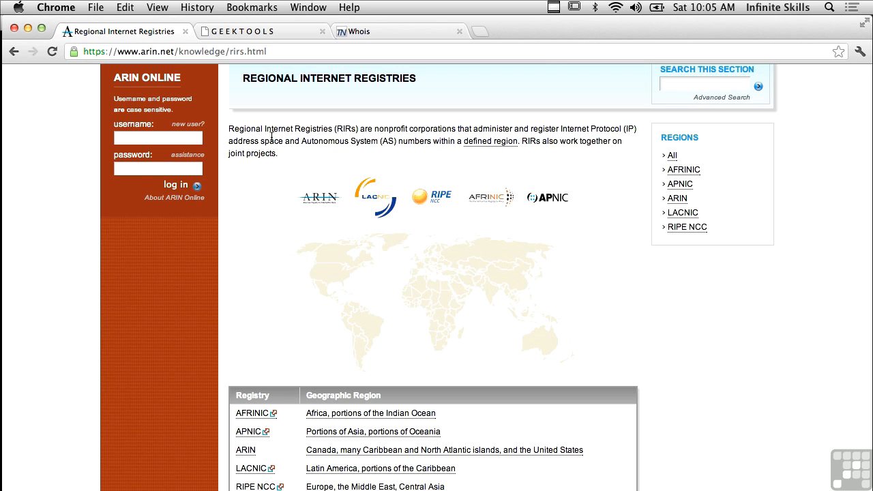
{"action": "mouse_move", "coordinate": [319, 196]}
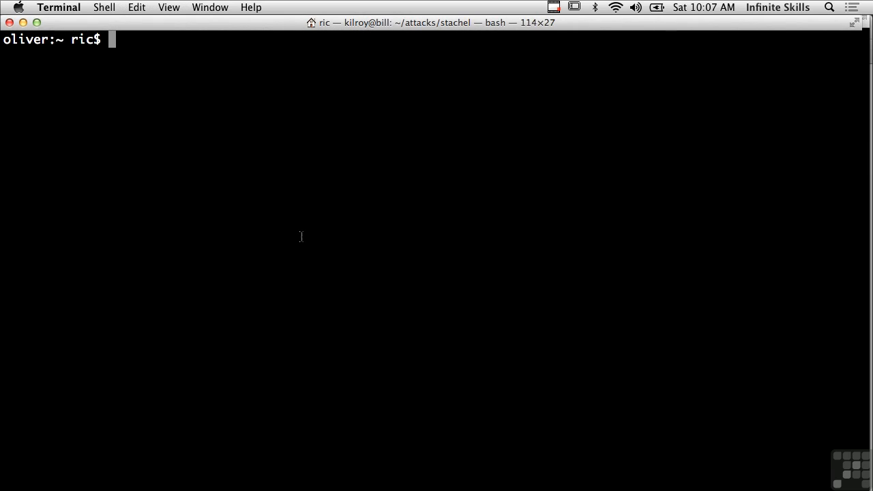
Run 'whois 129.35.46.17' and scroll the ARIN record for IBM's 129.35.0.0/16 network
{"action": "type", "text": "whois"}
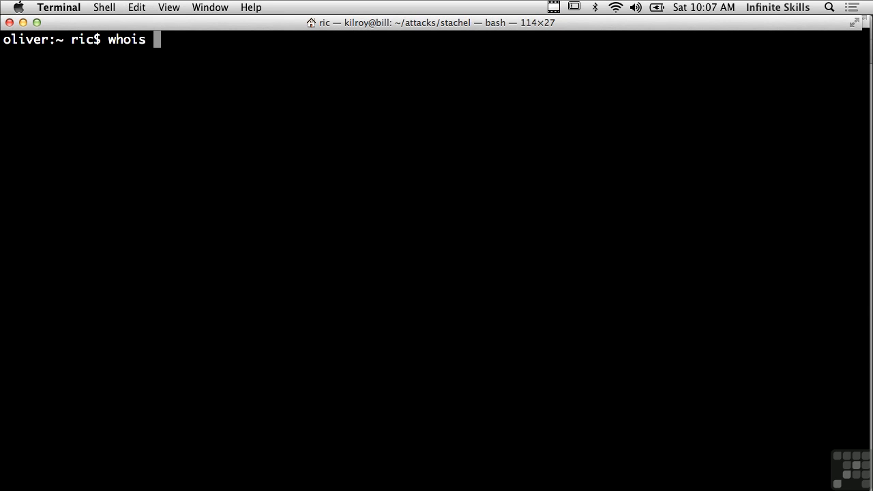
{"action": "type", "text": "12"}
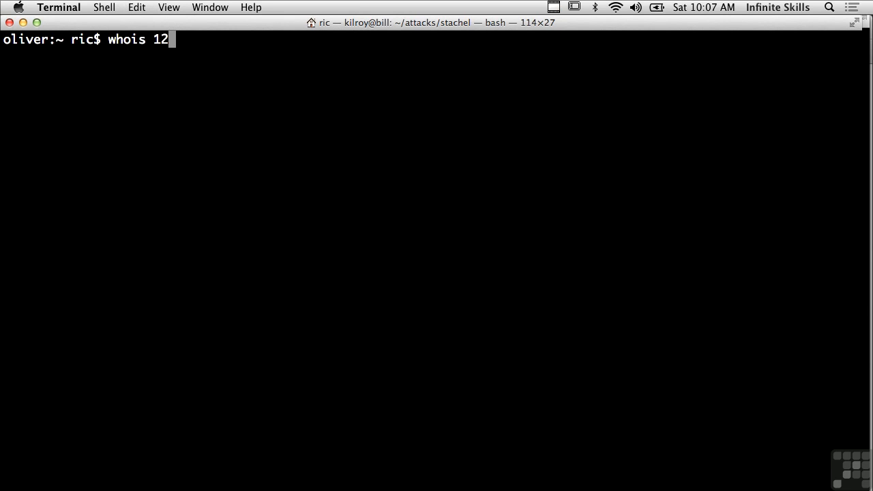
{"action": "type", "text": "9."}
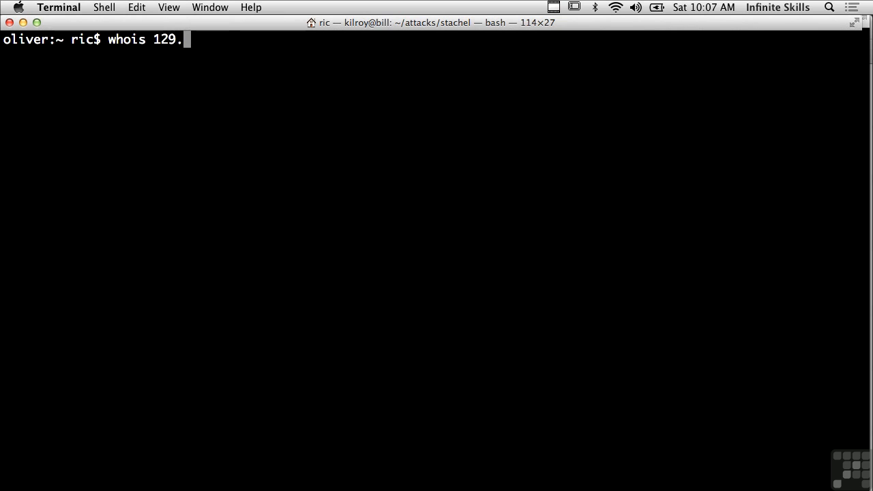
{"action": "key", "text": "Return"}
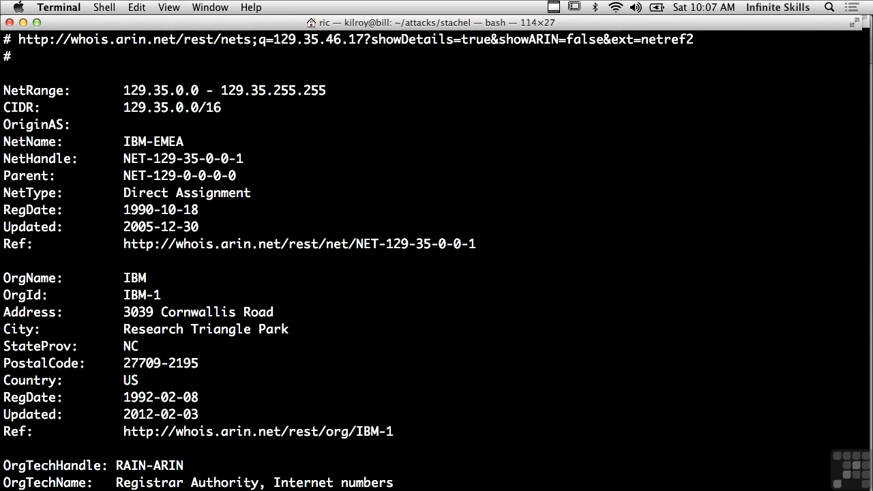
{"action": "scroll", "scroll_direction": "down", "scroll_amount": 3}
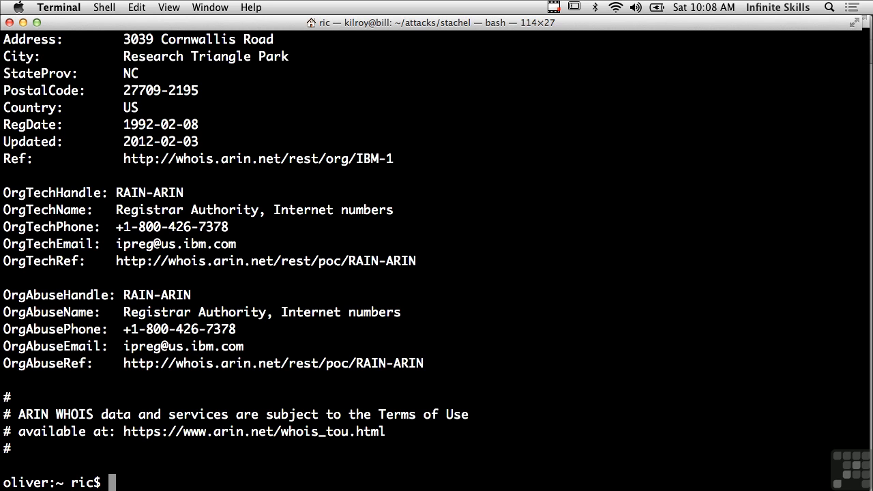
{"action": "type", "text": "whoi"}
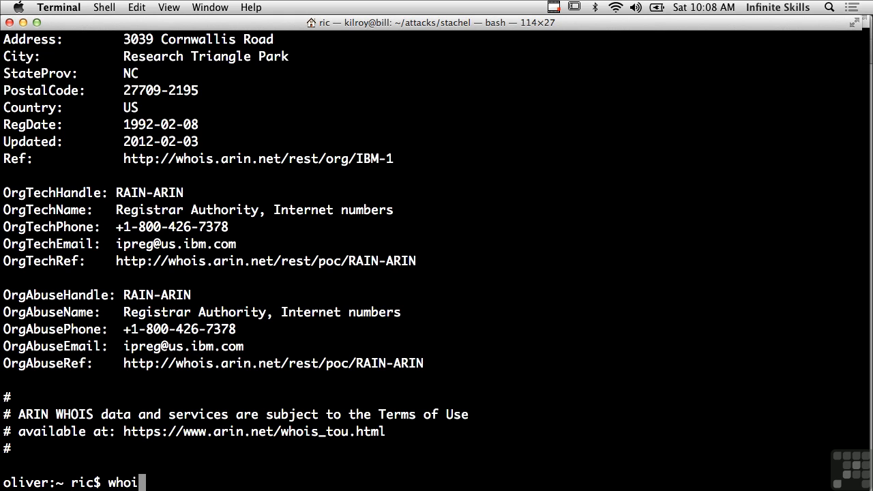
{"action": "type", "text": "s -h w"}
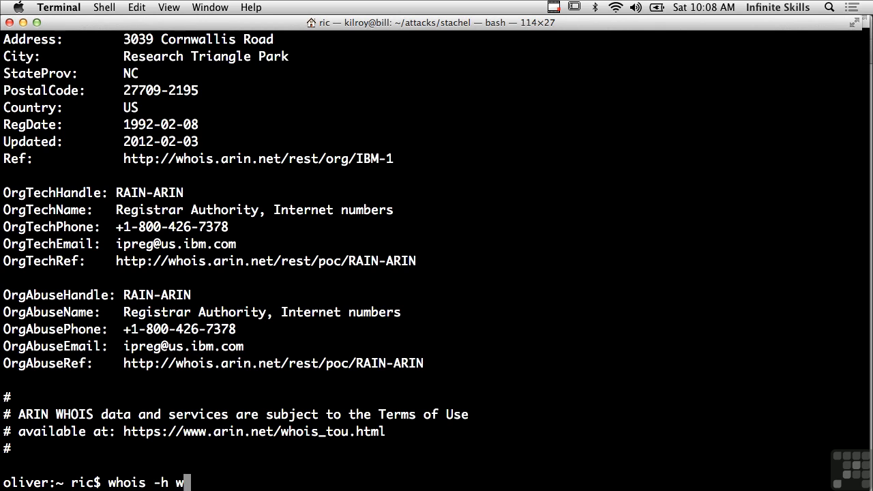
{"action": "type", "text": "hois."}
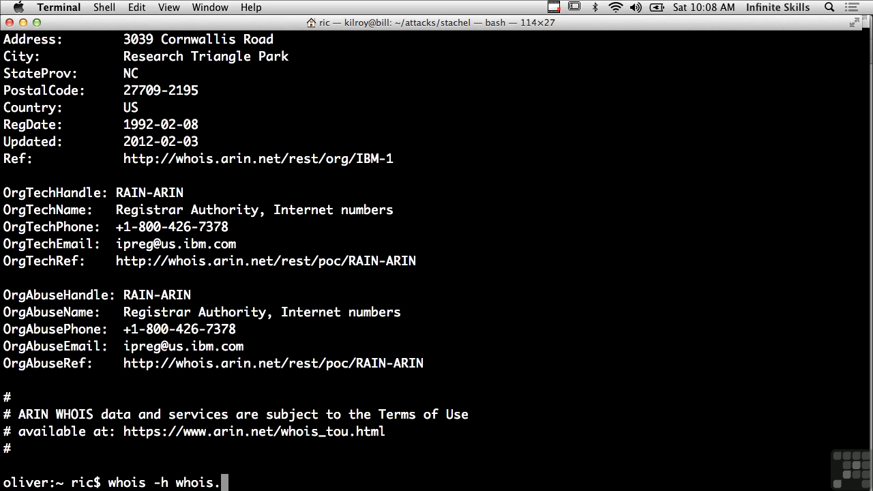
{"action": "type", "text": "arin.net"}
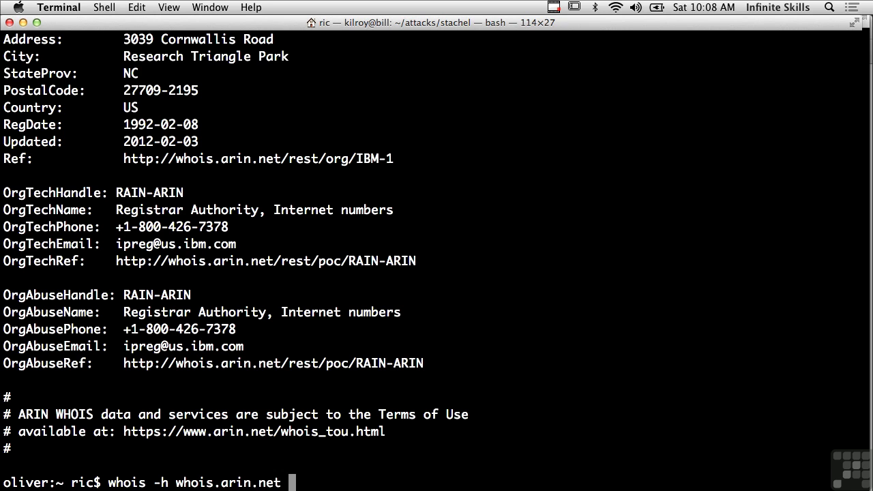
{"action": "key", "text": "Return"}
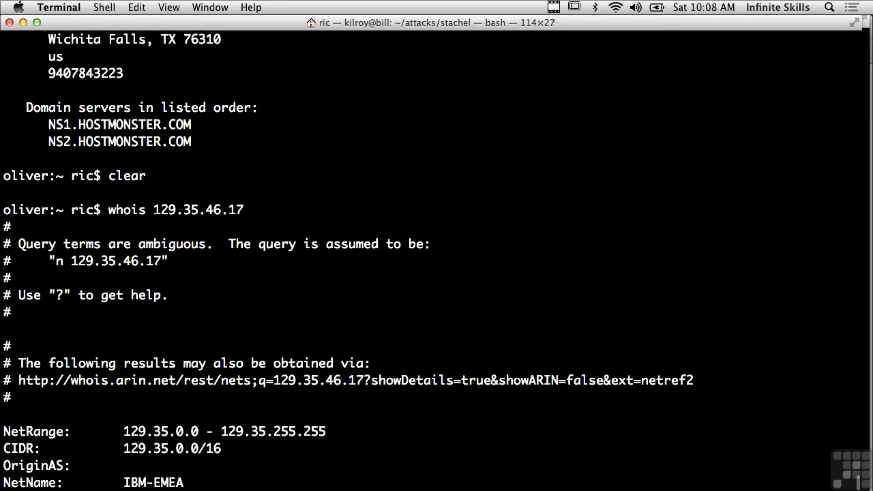
{"action": "scroll", "scroll_direction": "up", "scroll_amount": 3}
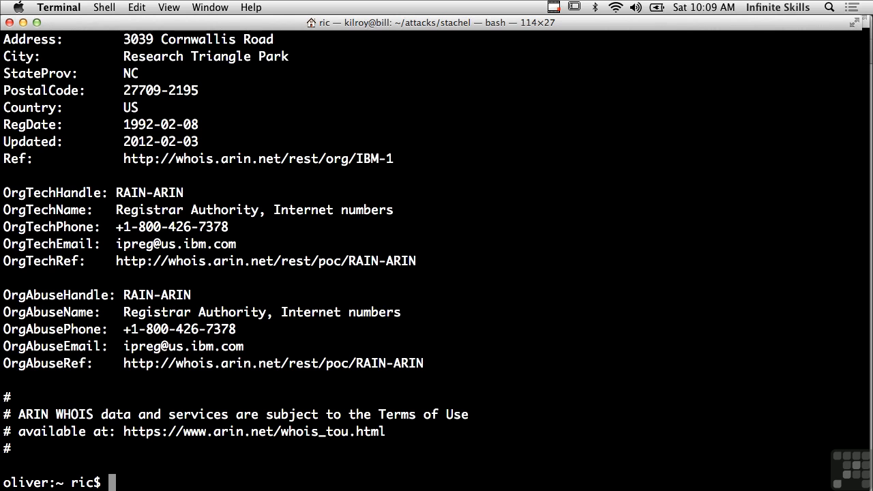
Run 'whois infiniteskills.com' and scroll through registrant, contacts, Tucows registrar and name servers
{"action": "type", "text": "whois infiniteskills.com"}
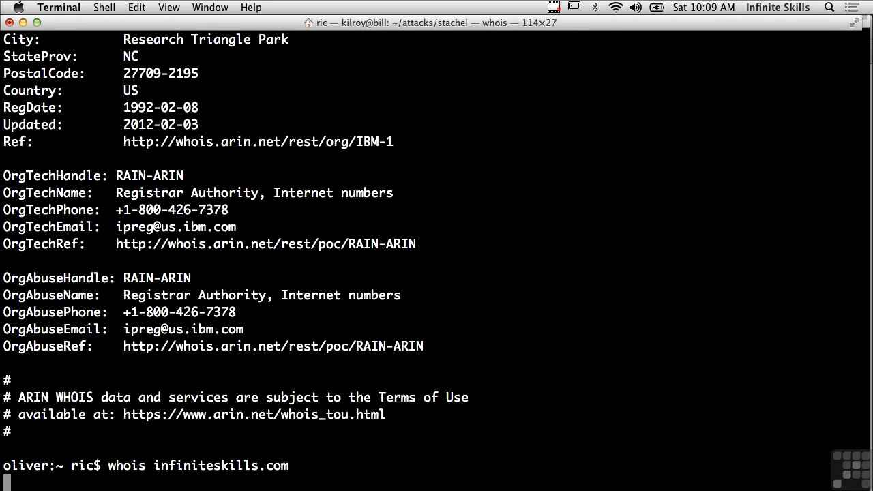
{"action": "key", "text": "Return"}
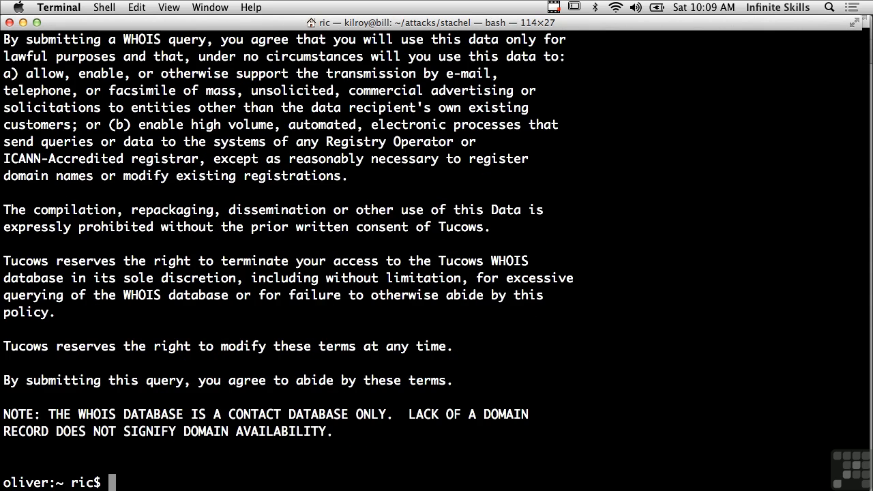
{"action": "scroll", "scroll_direction": "up", "scroll_amount": 3}
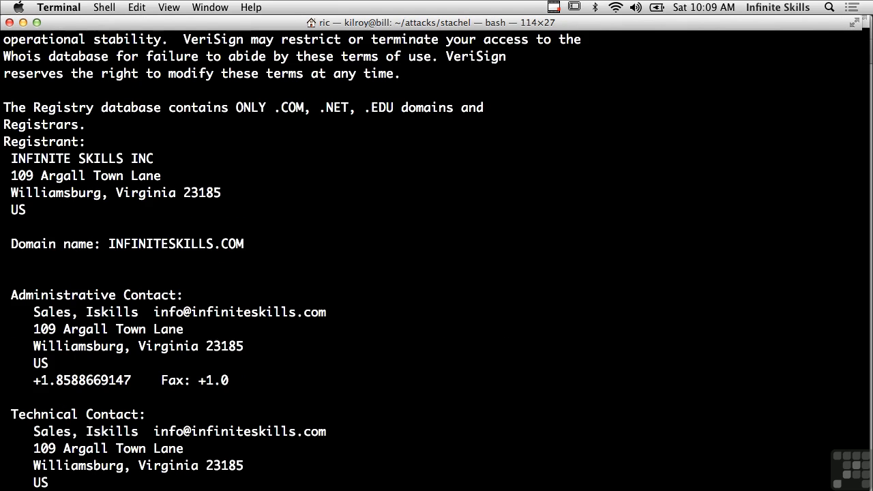
{"action": "scroll", "scroll_direction": "down", "scroll_amount": 3}
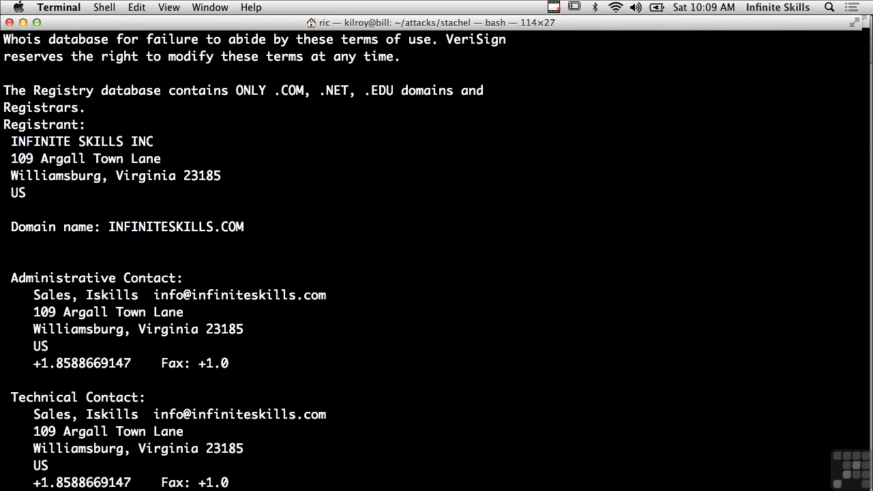
{"action": "scroll", "scroll_direction": "down", "scroll_amount": 3}
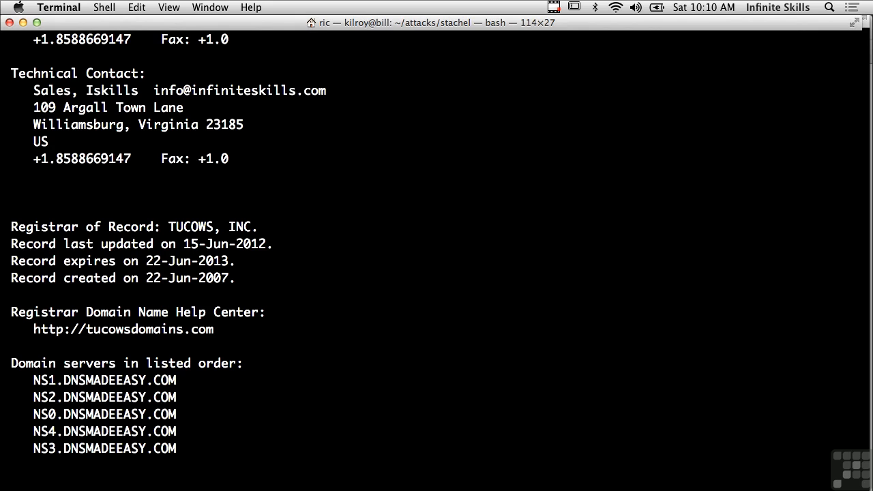
{"action": "scroll", "scroll_direction": "down", "scroll_amount": 3}
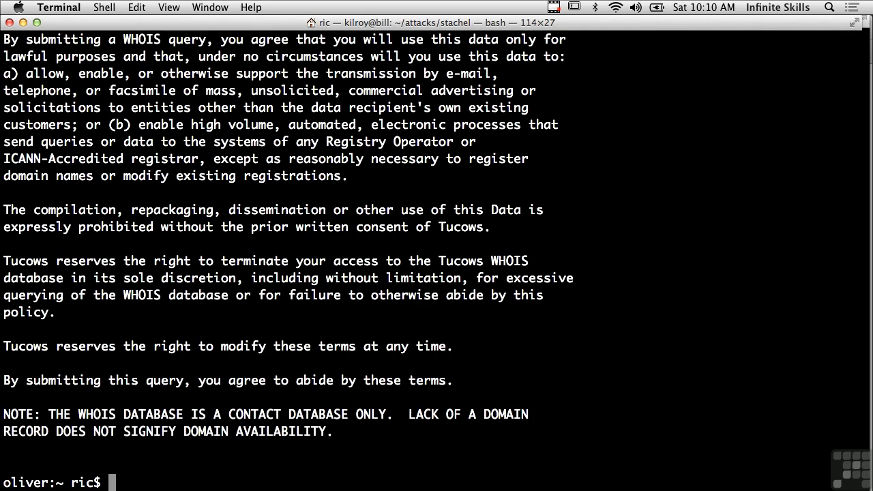
{"action": "type", "text": "whois"}
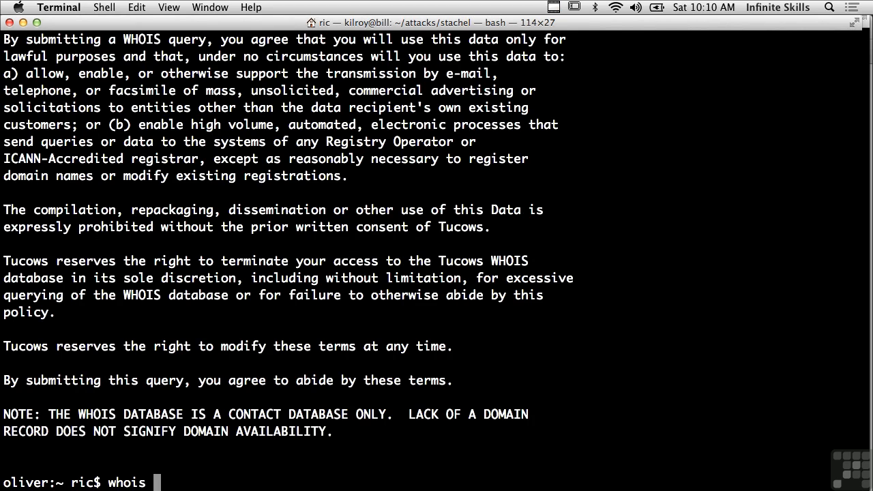
Run 'whois foo' and scroll the long list of matching FOO domains and VeriSign terms
{"action": "type", "text": "foo"}
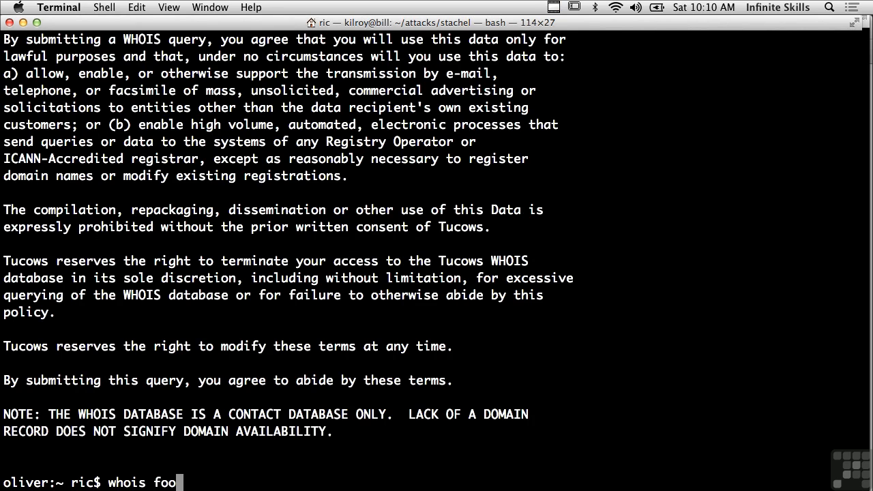
{"action": "key", "text": "Return"}
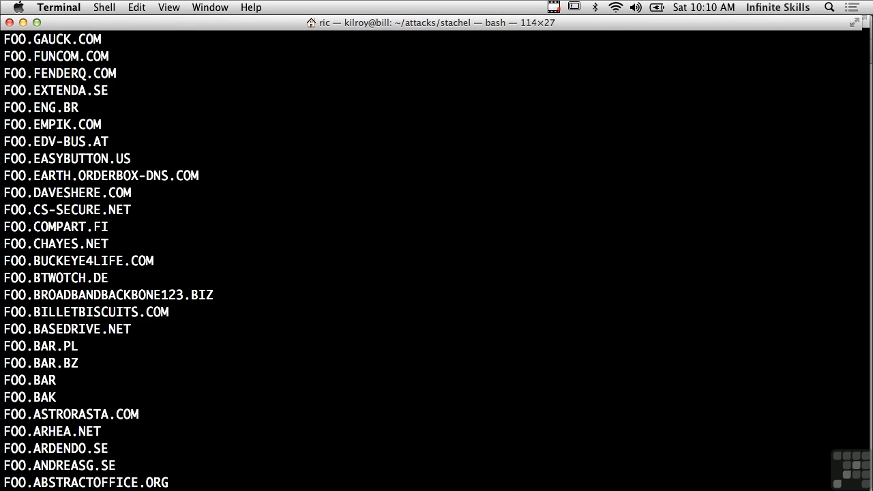
{"action": "scroll", "scroll_direction": "up", "scroll_amount": 3}
{"action": "type", "text": "whois"}
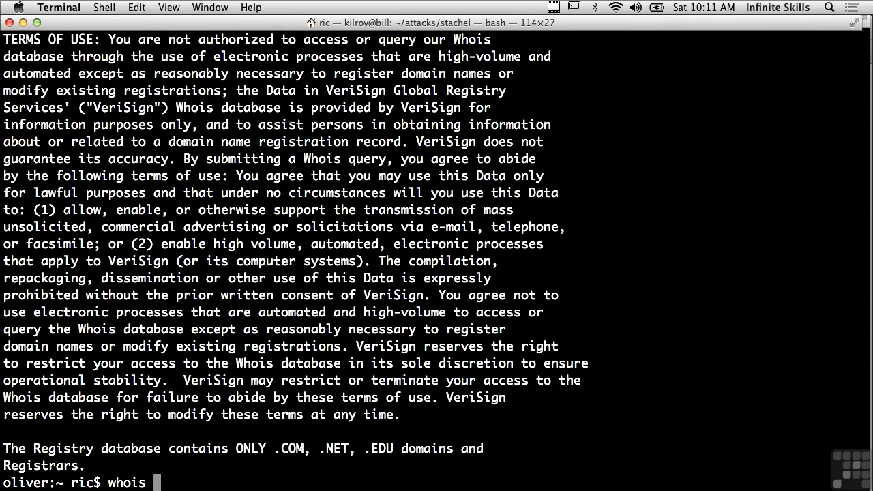
Run 'whois foo.bar', which fails because bar.whois-servers.net cannot be resolved
{"action": "type", "text": "foo.bar"}
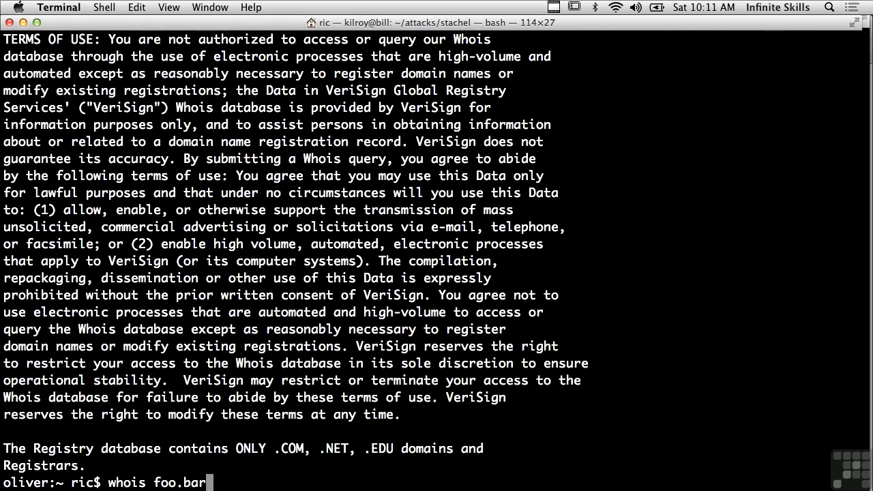
{"action": "key", "text": "Return"}
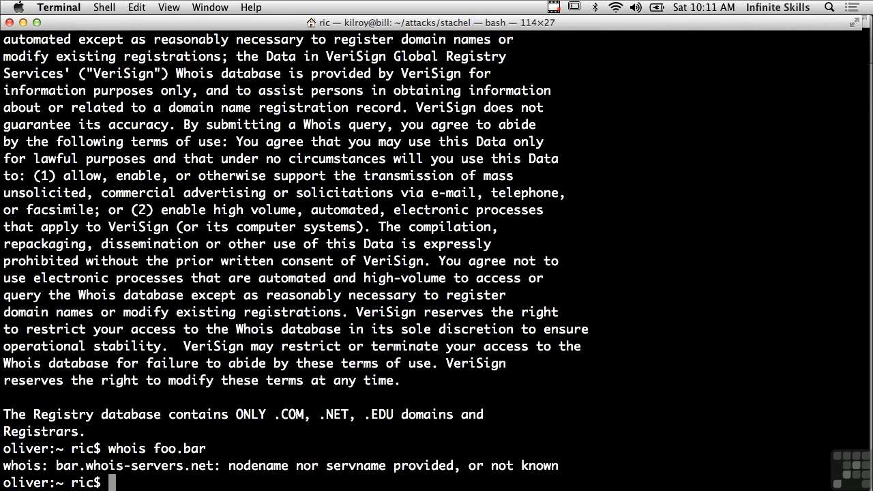
{"action": "type", "text": "wh"}
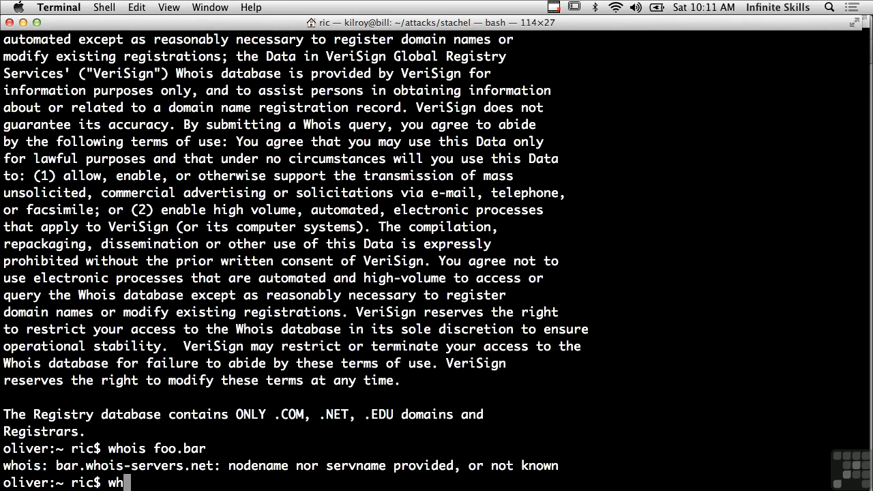
Run the exact-match query 'whois =foo' and scroll the detailed FOO.NET and server records
{"action": "type", "text": "ois ="}
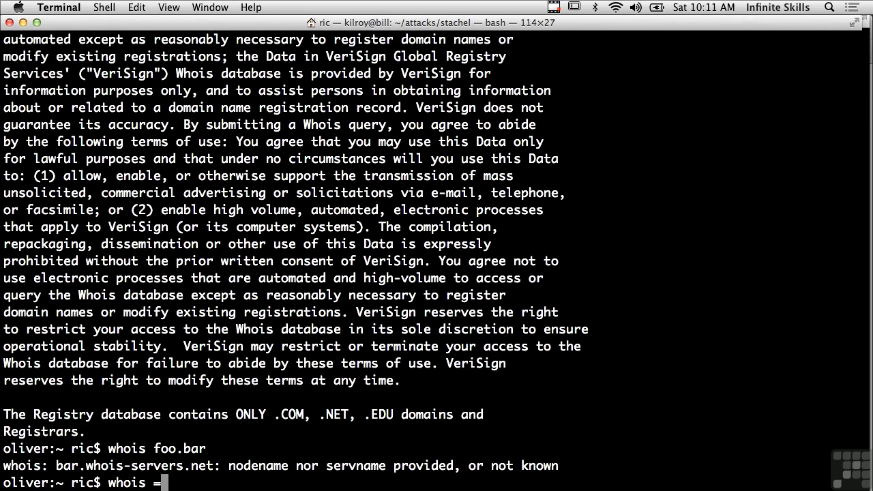
{"action": "type", "text": "foo"}
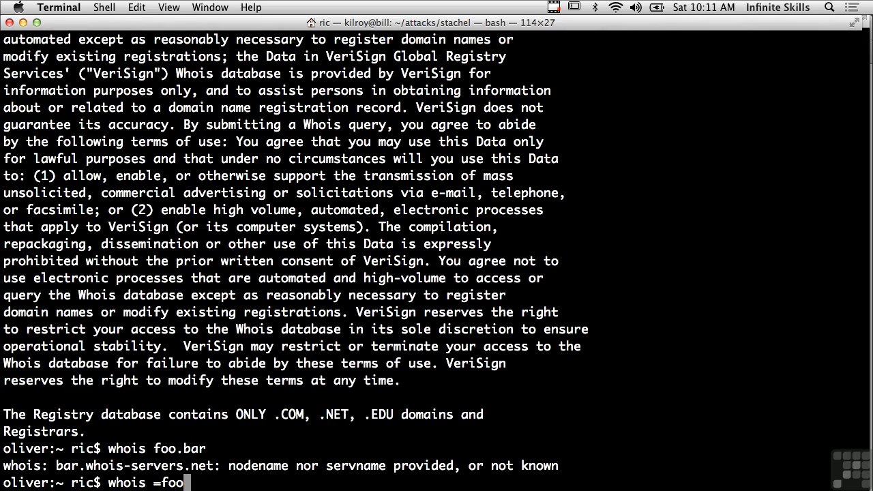
{"action": "key", "text": "Return"}
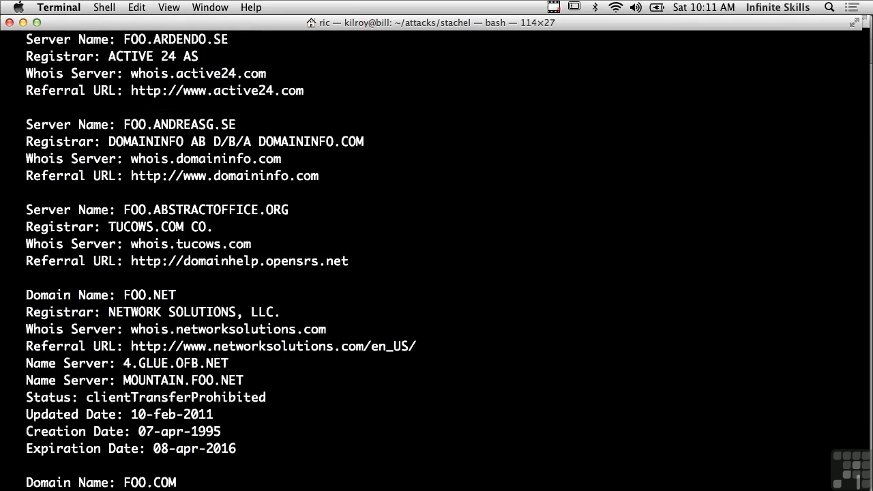
{"action": "scroll", "scroll_direction": "down", "scroll_amount": 3}
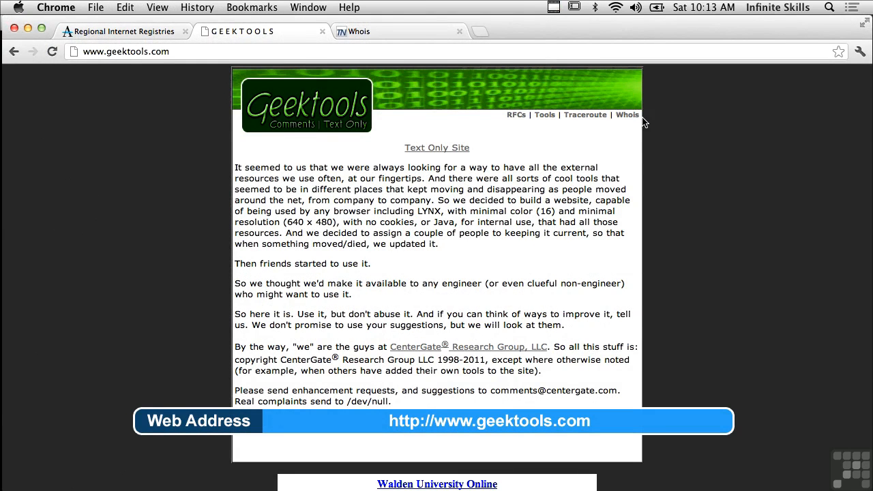
{"action": "mouse_move", "coordinate": [620, 158]}
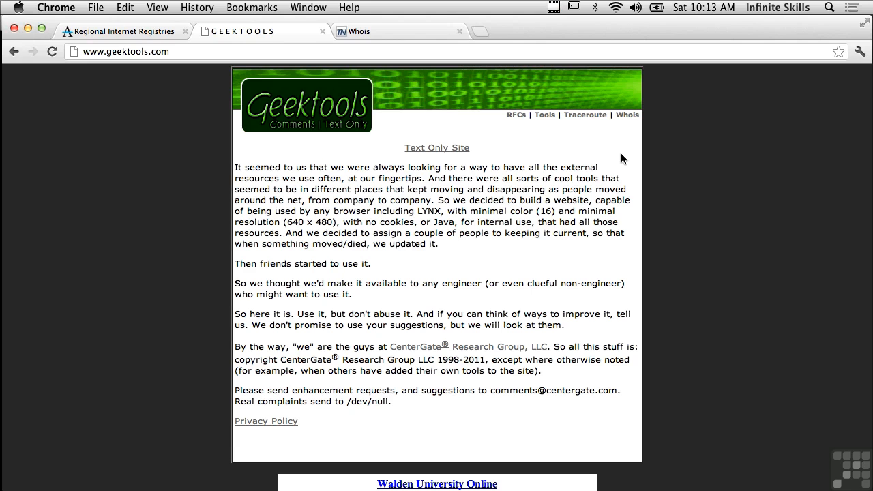
Follow the Whois link on the GeekTools home page
{"action": "left_click", "coordinate": [627, 115]}
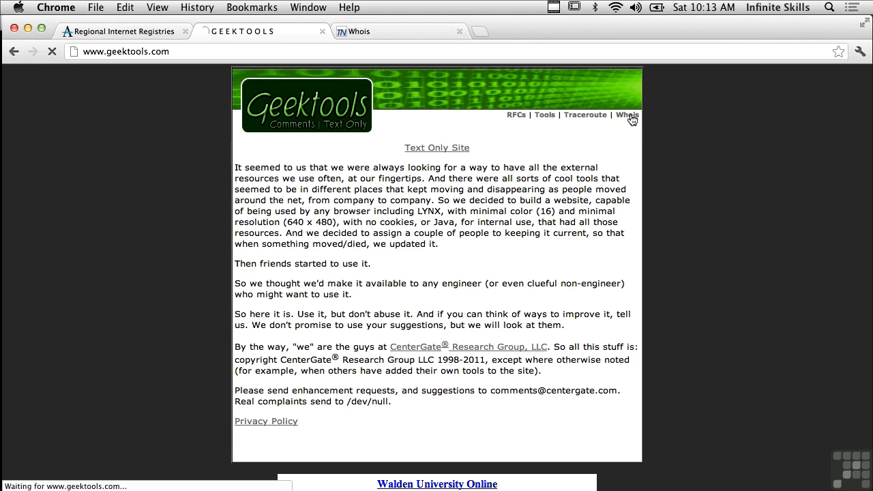
Submit the GeekTools Whois query for infiniteskills.com and scroll its Tucows registration record
{"action": "left_click", "coordinate": [626, 114]}
{"action": "type", "text": "infiniteskills.com"}
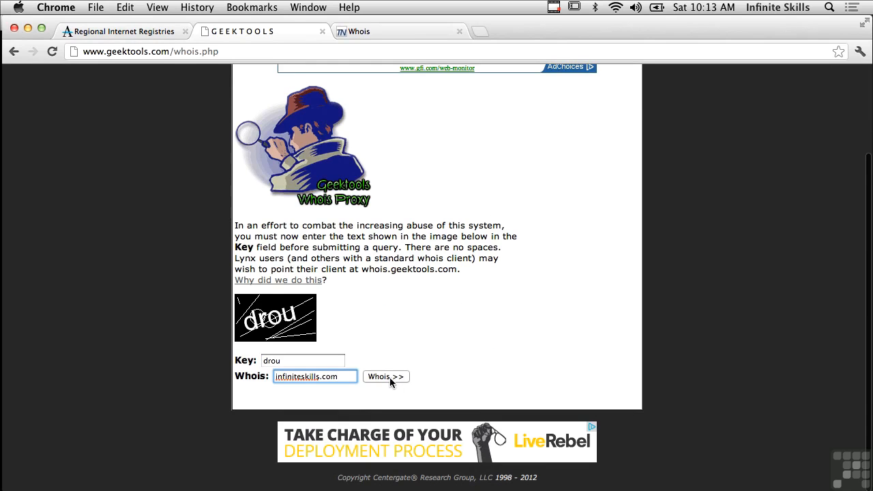
{"action": "left_click", "coordinate": [386, 377]}
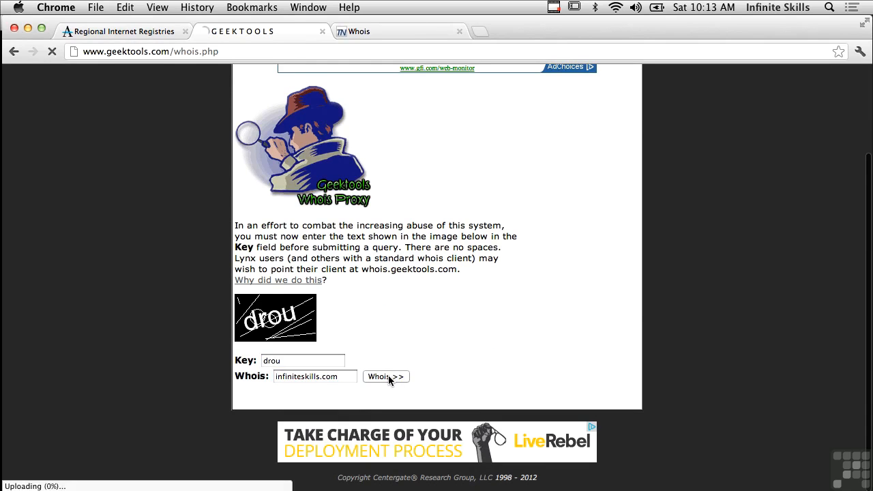
{"action": "left_click", "coordinate": [385, 377]}
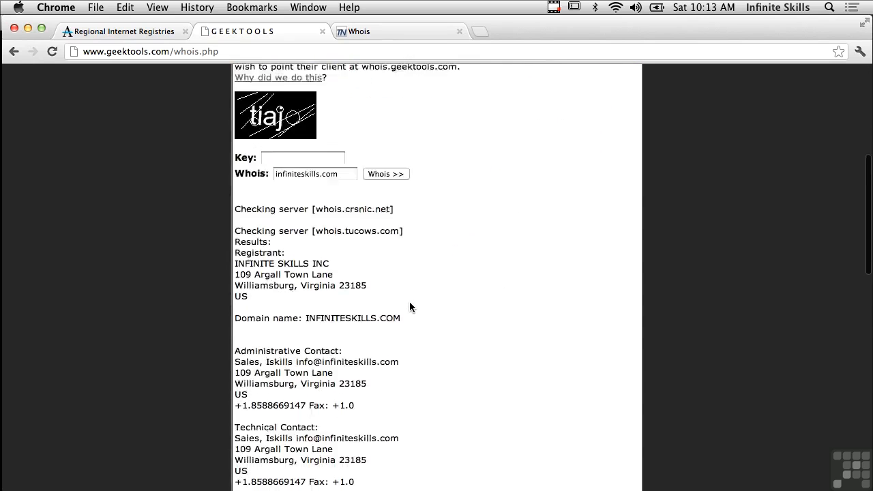
{"action": "scroll", "scroll_direction": "down", "scroll_amount": 3}
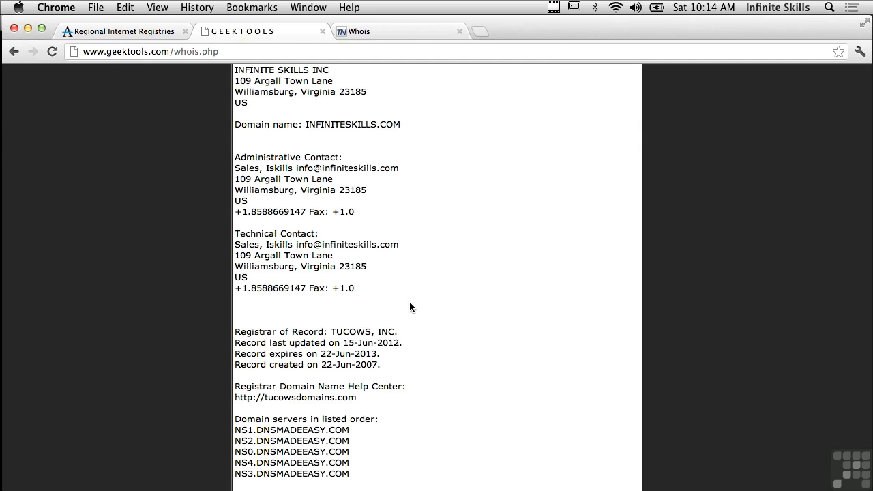
{"action": "scroll", "scroll_direction": "down", "scroll_amount": 3}
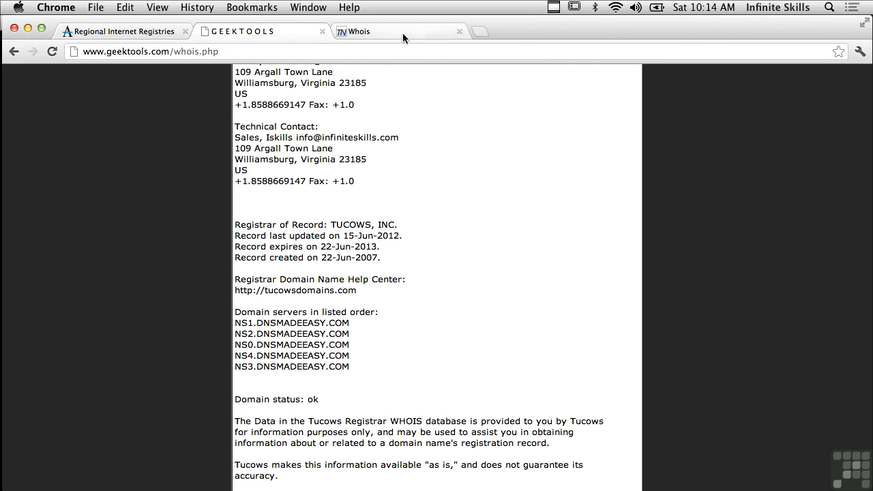
{"action": "mouse_move", "coordinate": [401, 32]}
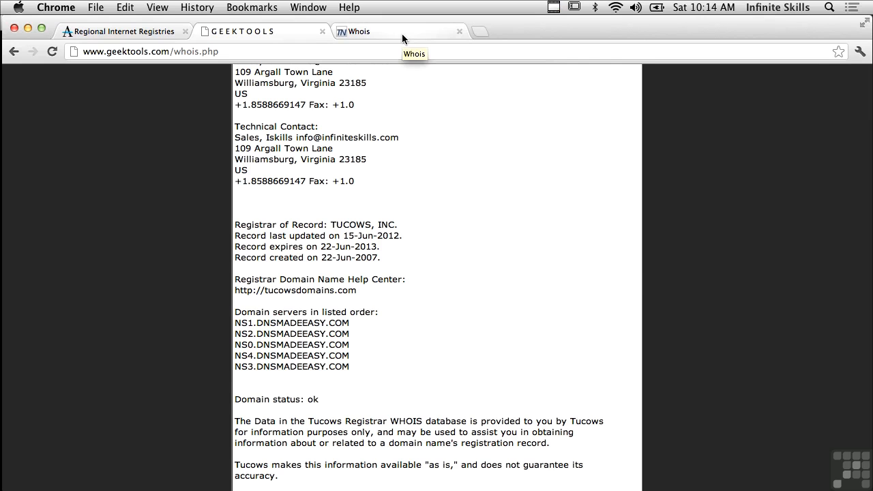
Switch to the Microsoft Sysinternals Whois download page
{"action": "left_click", "coordinate": [382, 31]}
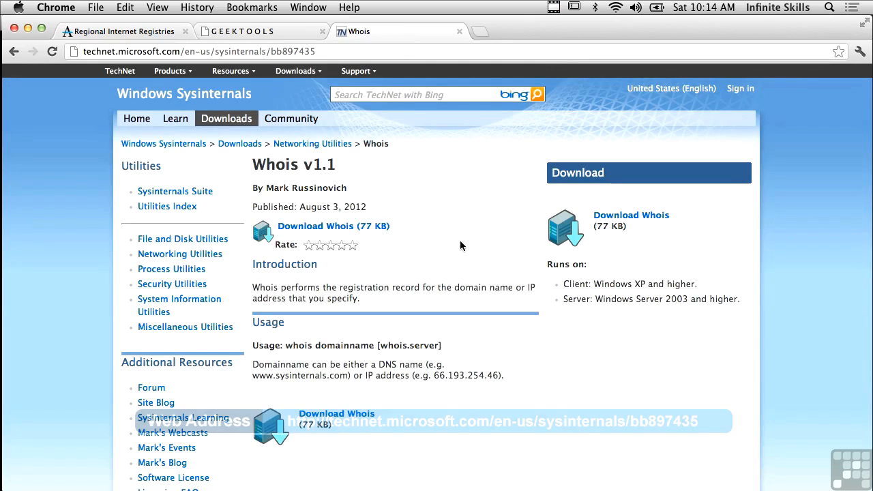